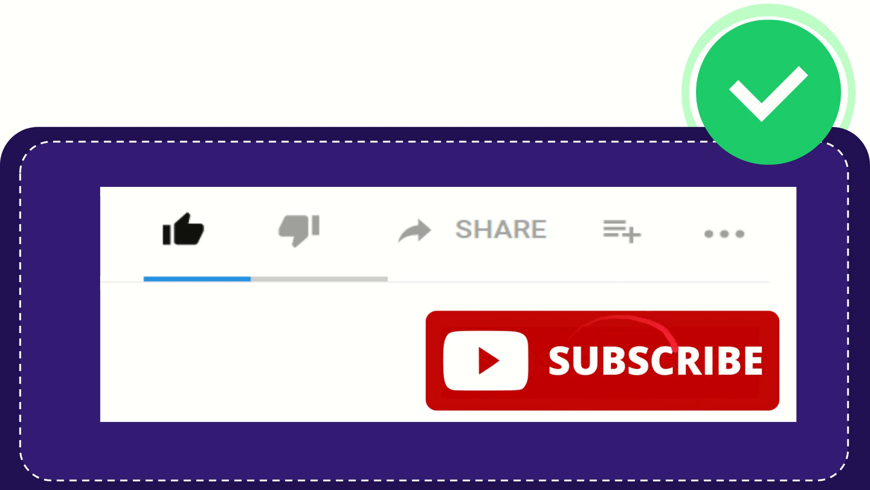
left_click(185, 229)
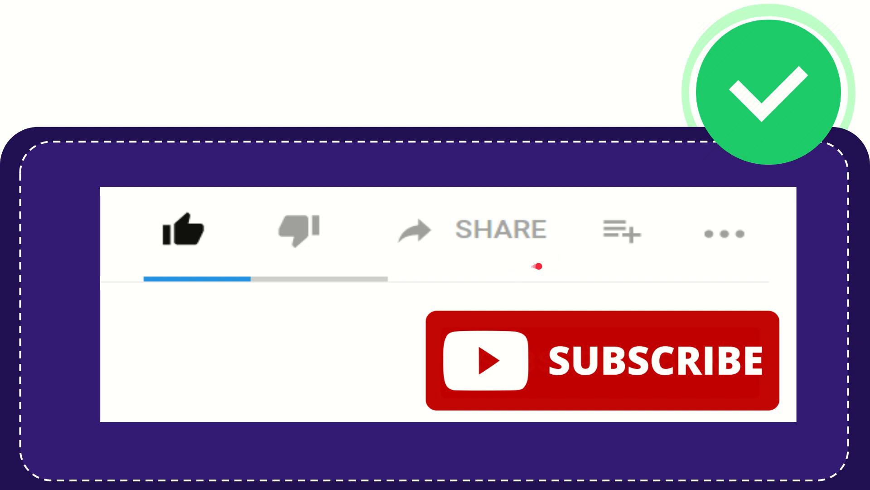
mouse_move(497, 280)
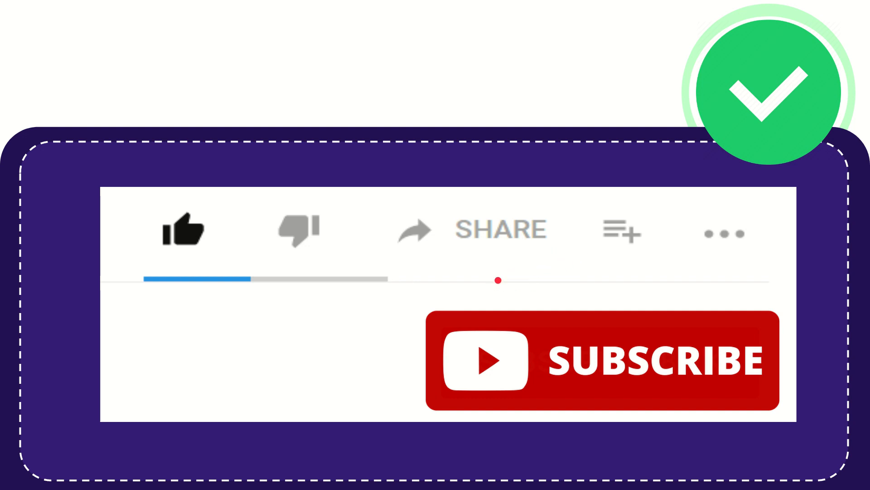